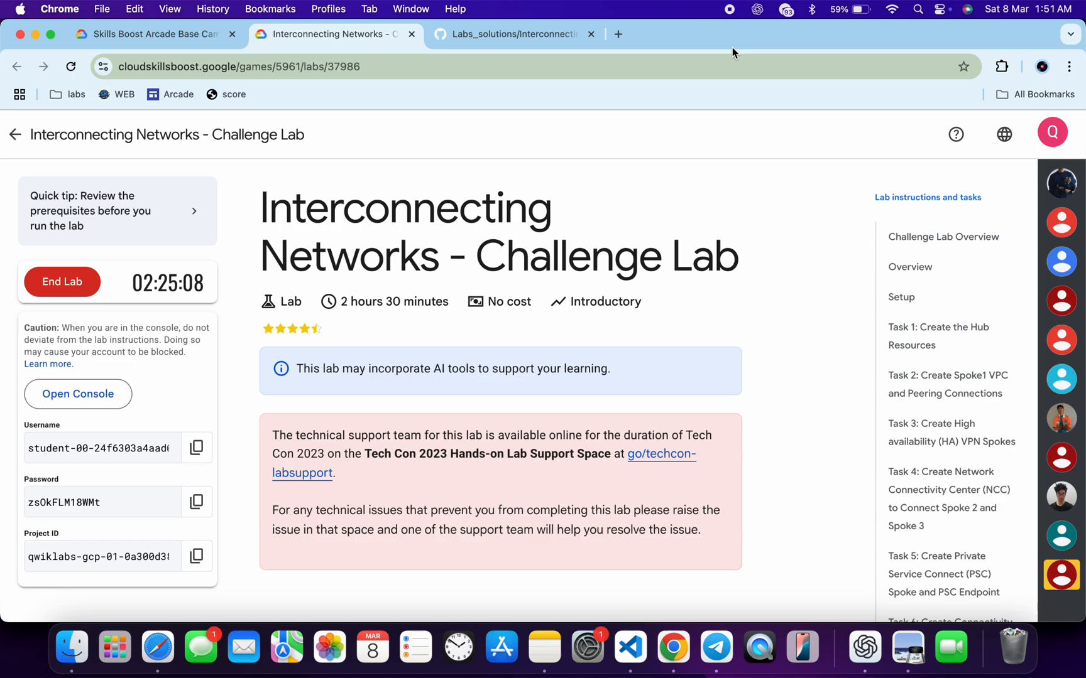
# From the GitHub Quicklab guide's Quick Start section, open the Cloud Shell link in a new window
pyautogui.click(513, 34)
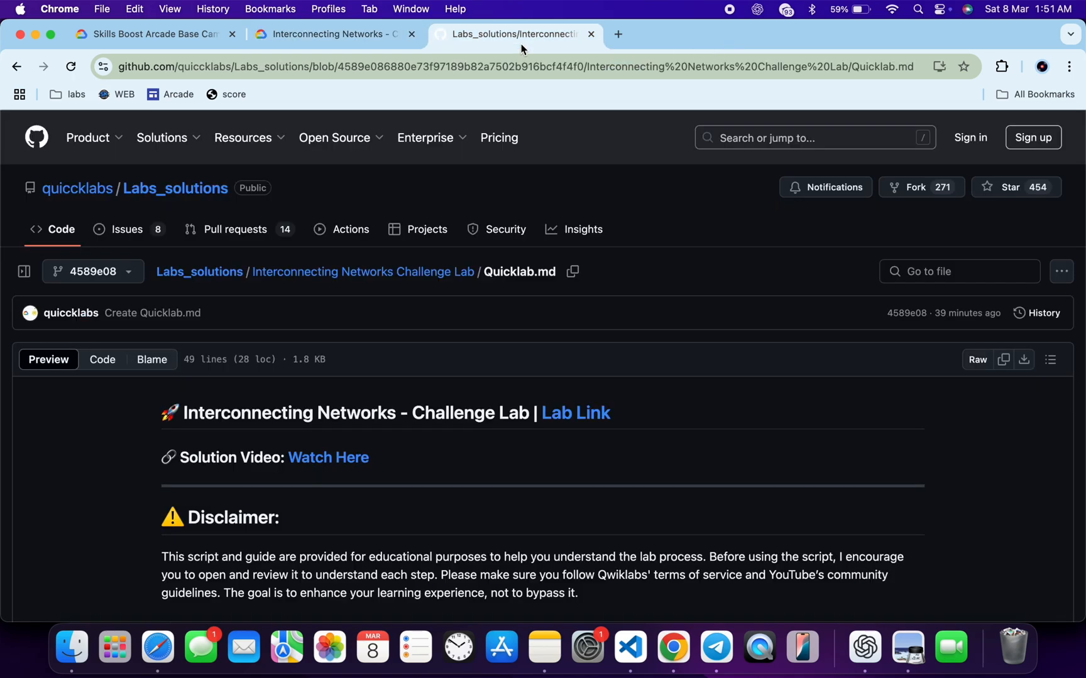
pyautogui.moveTo(522, 50)
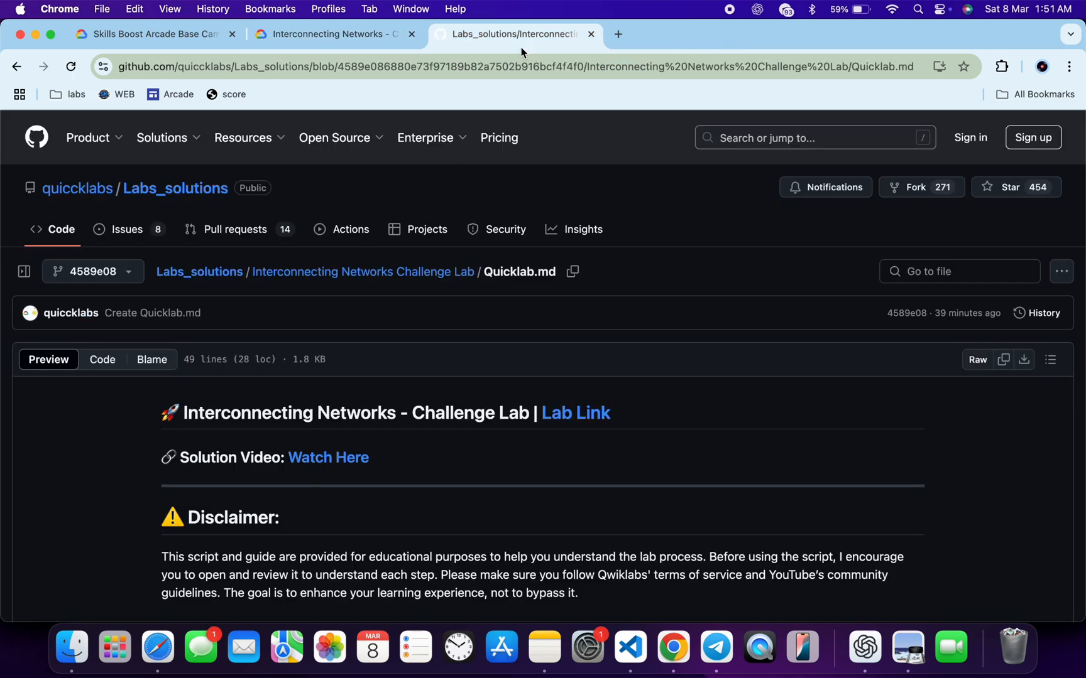
pyautogui.scroll(-3)
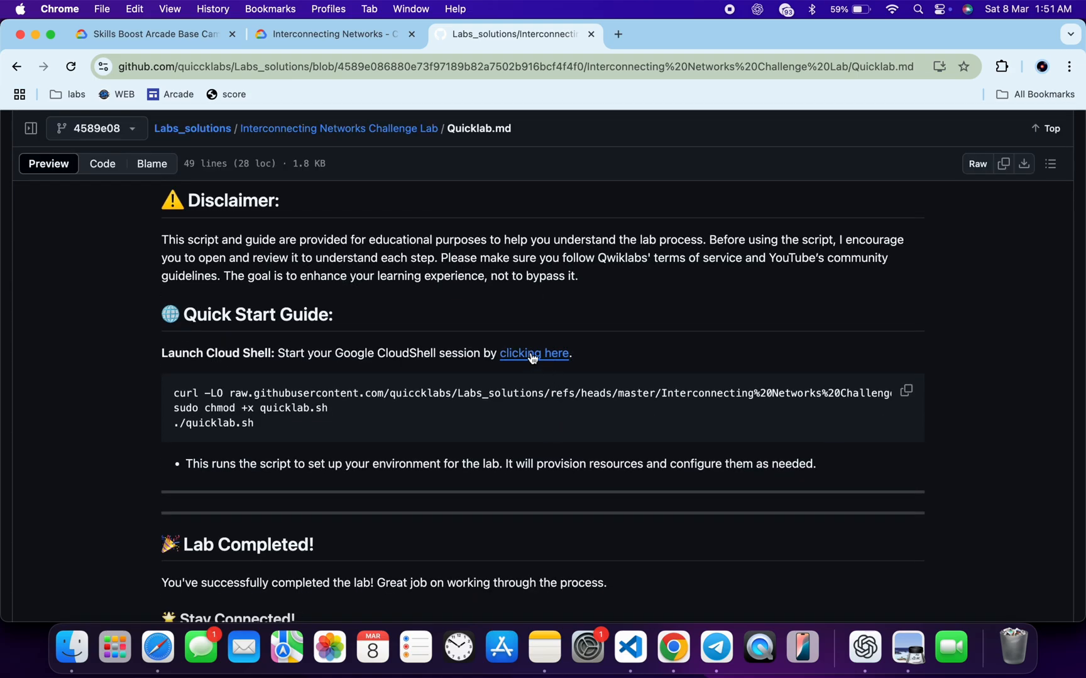
pyautogui.rightClick(534, 353)
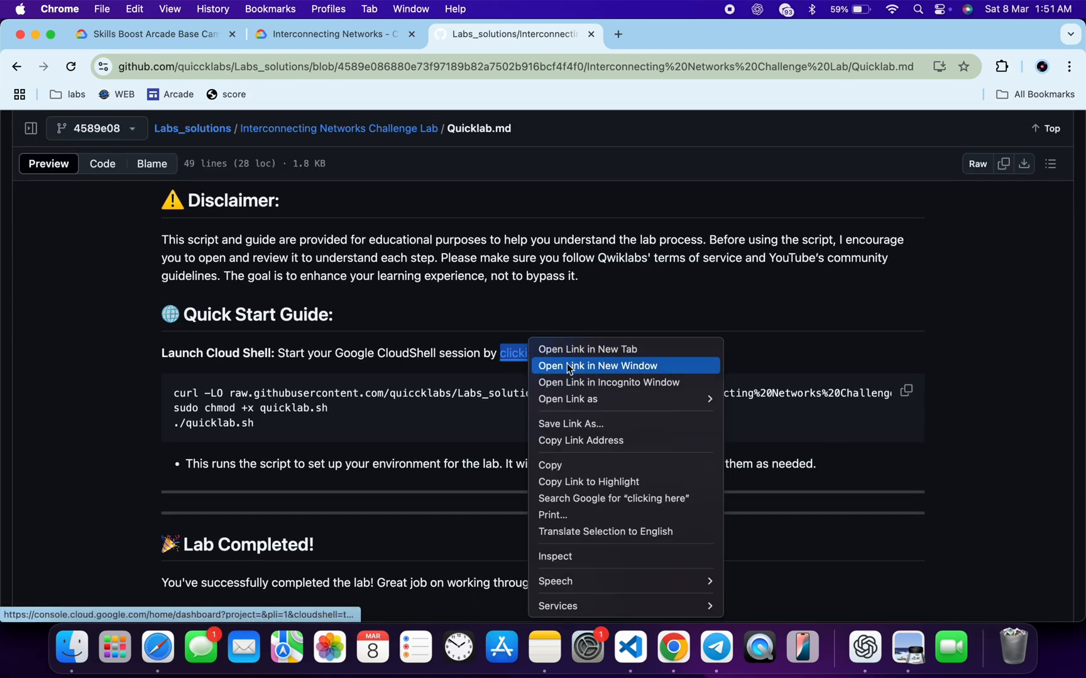
pyautogui.click(597, 366)
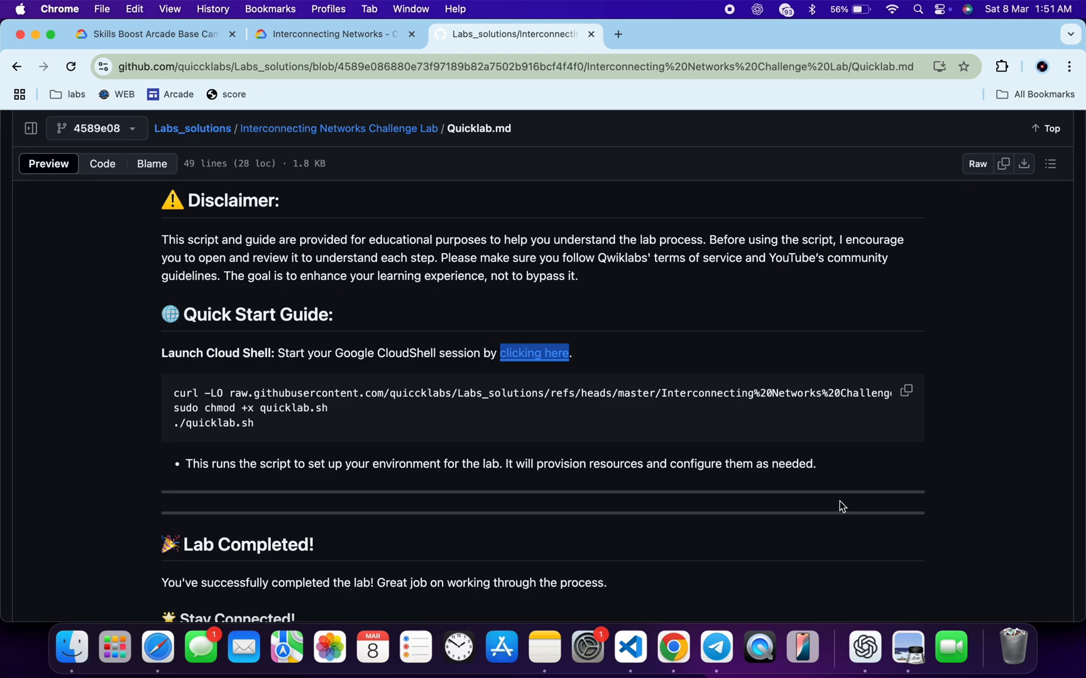
# Run the curl, chmod and ./quicklab.sh commands in Cloud Shell and follow the output
pyautogui.click(904, 390)
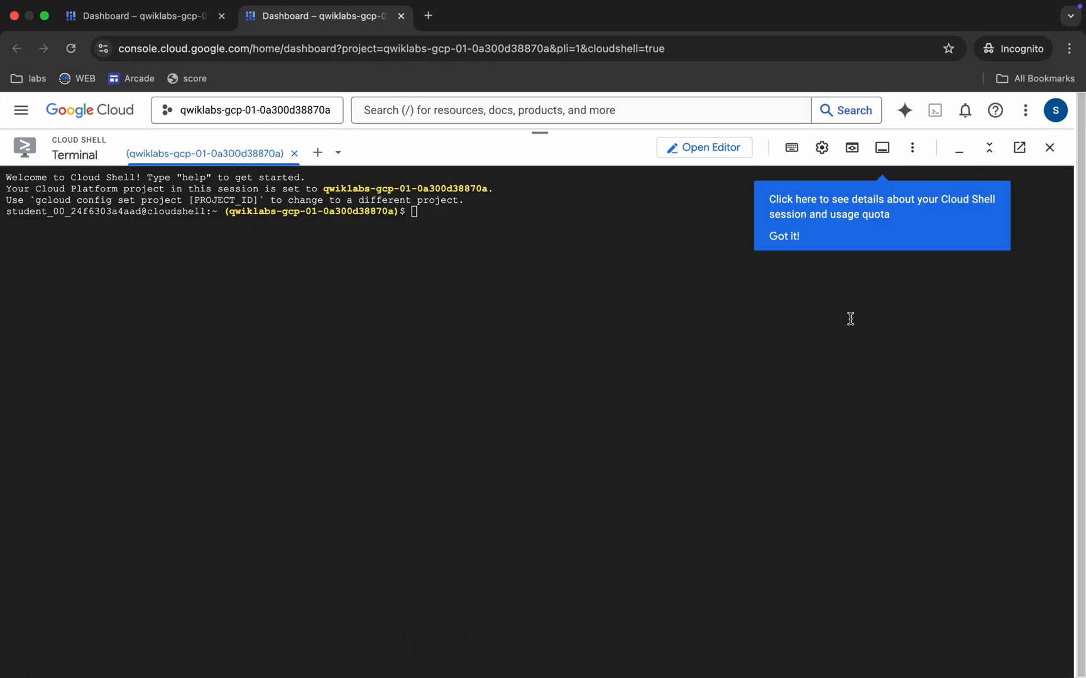
pyautogui.write('curl -LO raw.githubusercontent.com/quicclabs/Labs_solutions/refs/heads/master/Interconnecting%20Networks%20Challenge%20Lab/quicklab.sh')
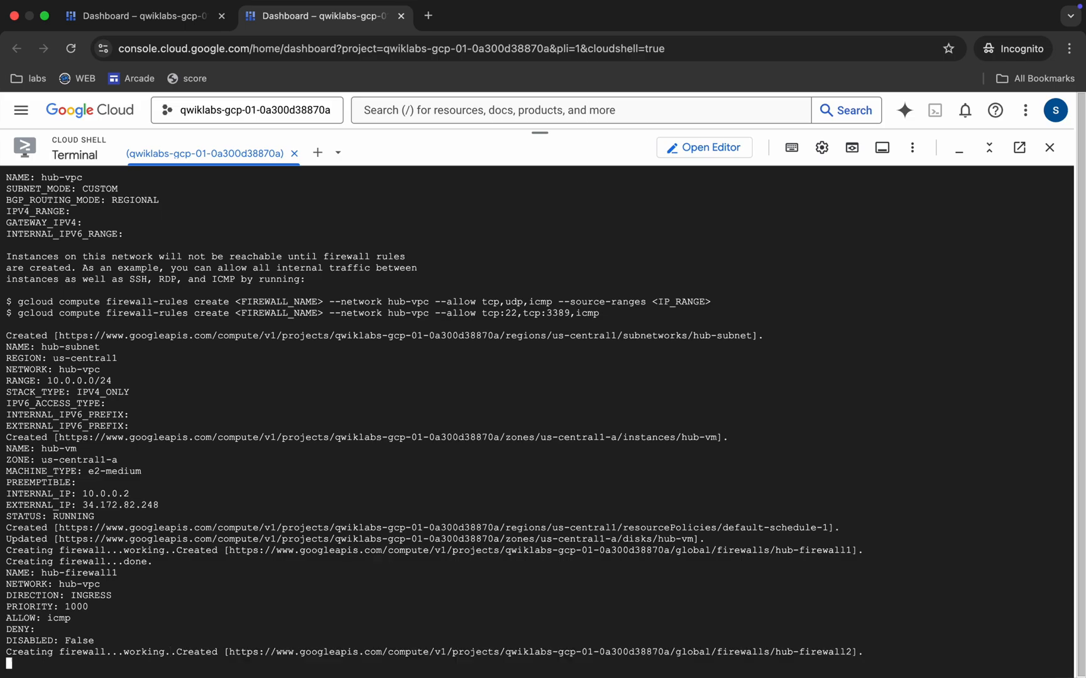
pyautogui.scroll(-3)
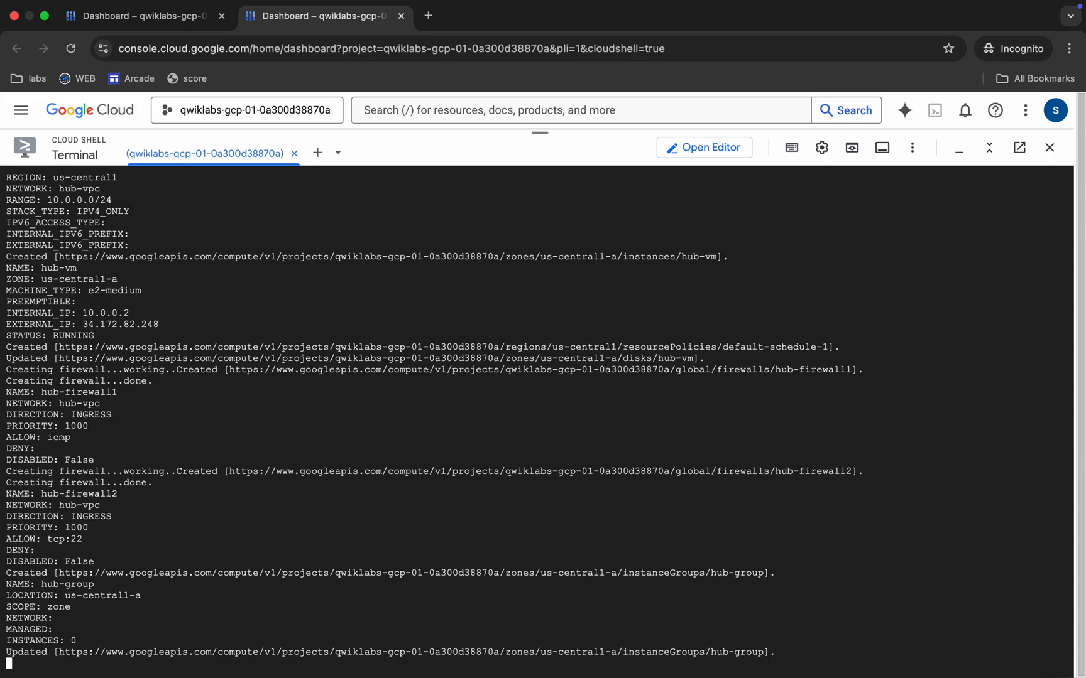
pyautogui.scroll(-3)
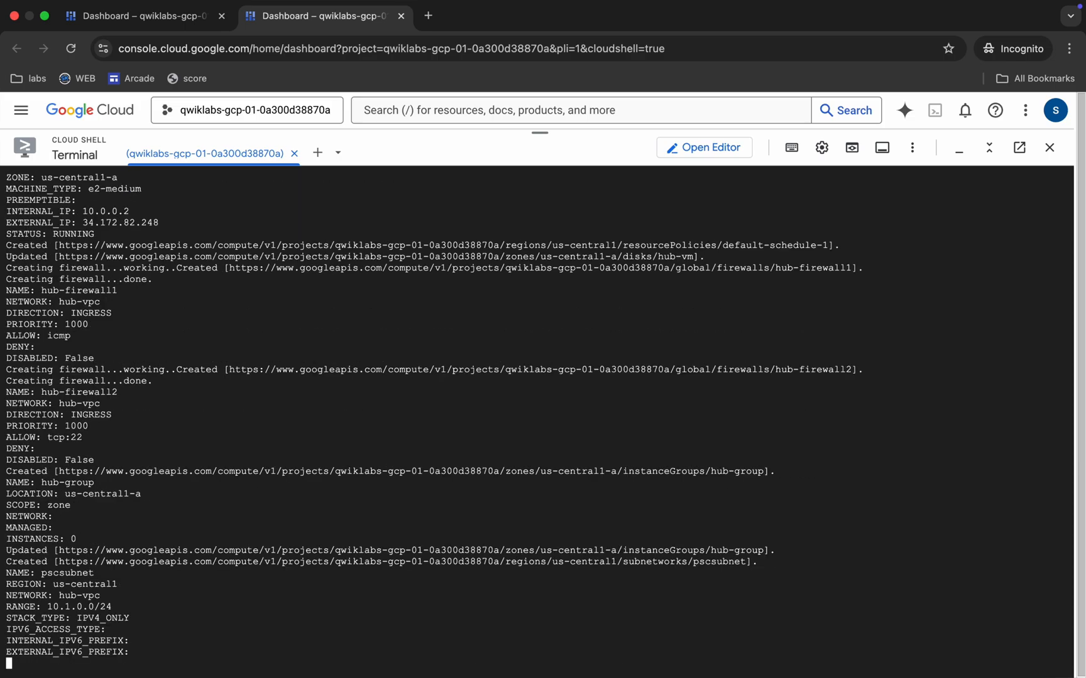
pyautogui.scroll(-3)
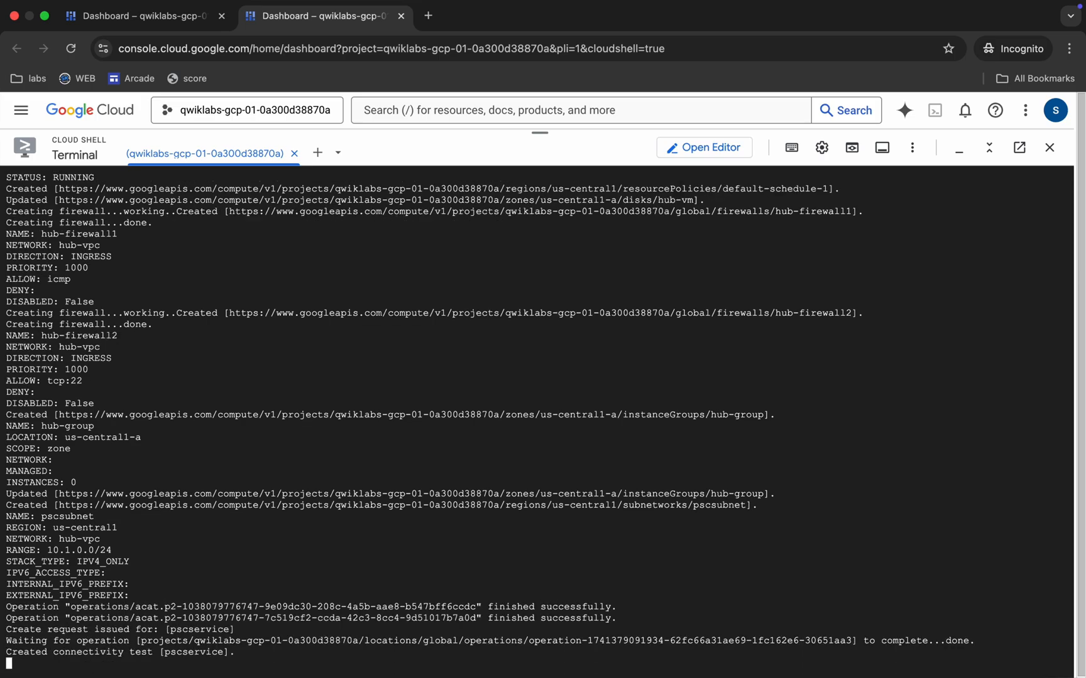
pyautogui.scroll(-3)
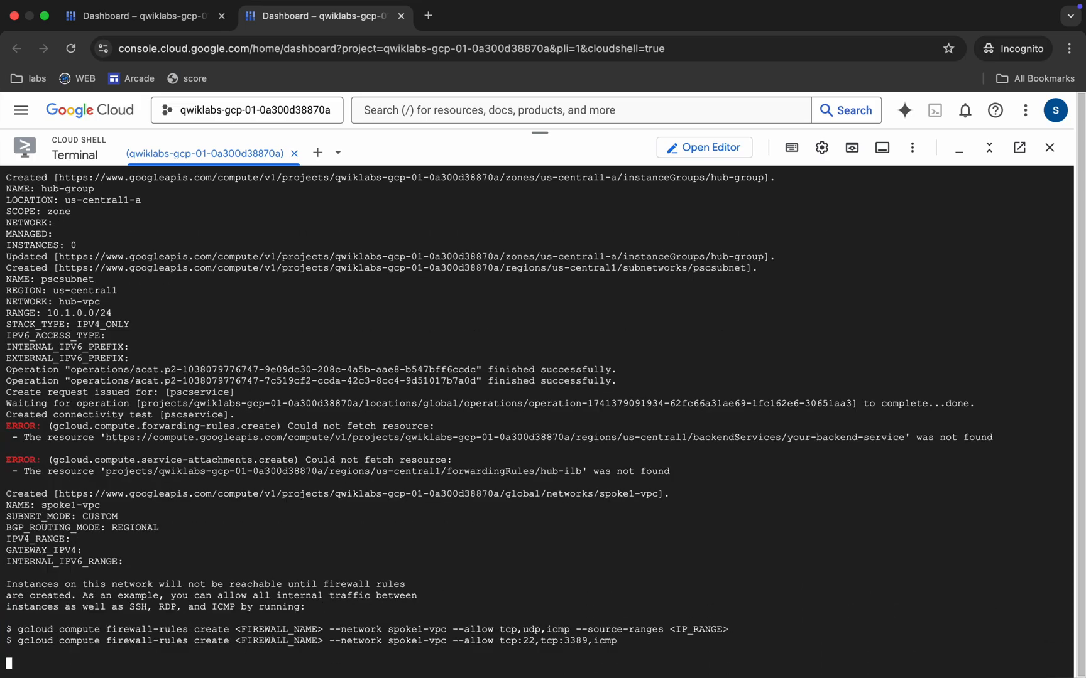
pyautogui.scroll(-3)
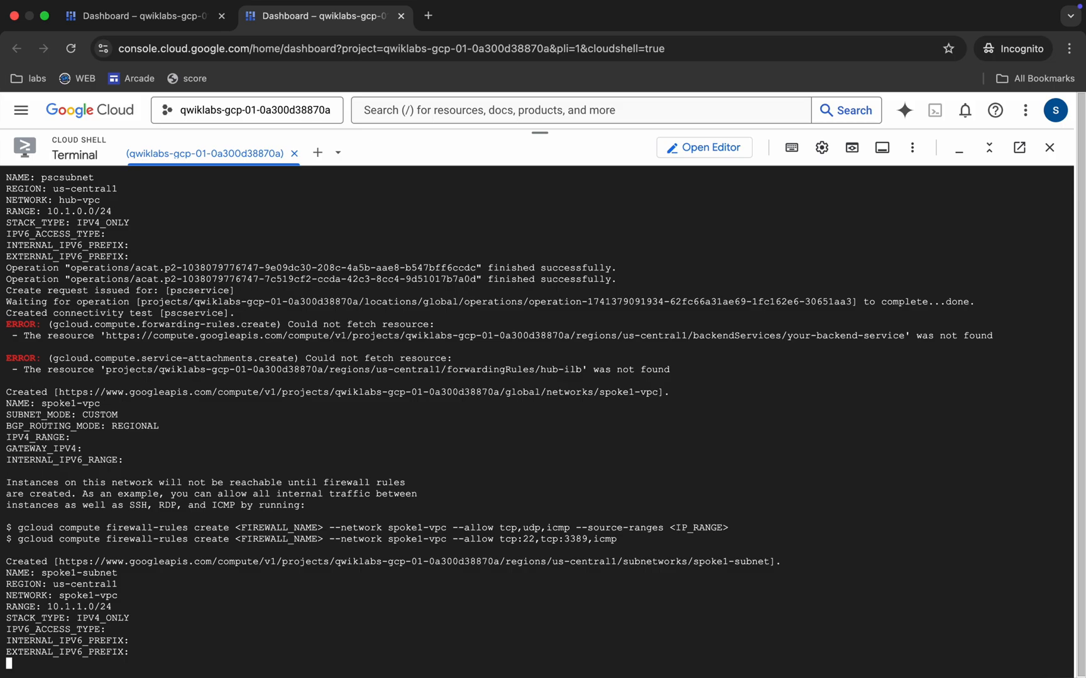
pyautogui.scroll(-3)
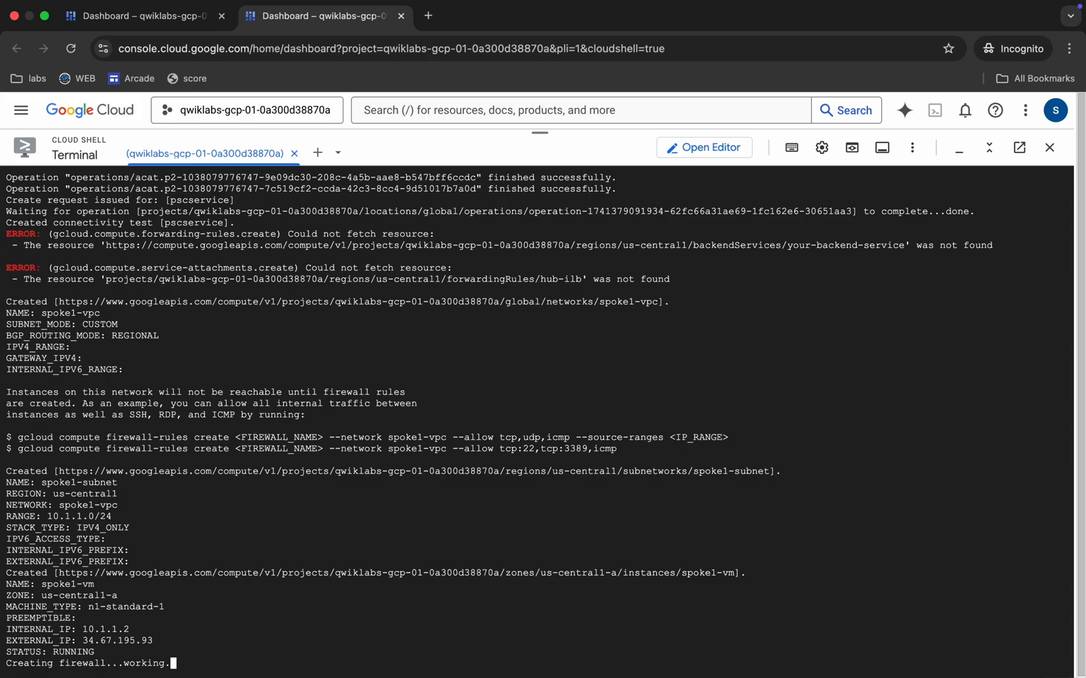
pyautogui.moveTo(758, 319)
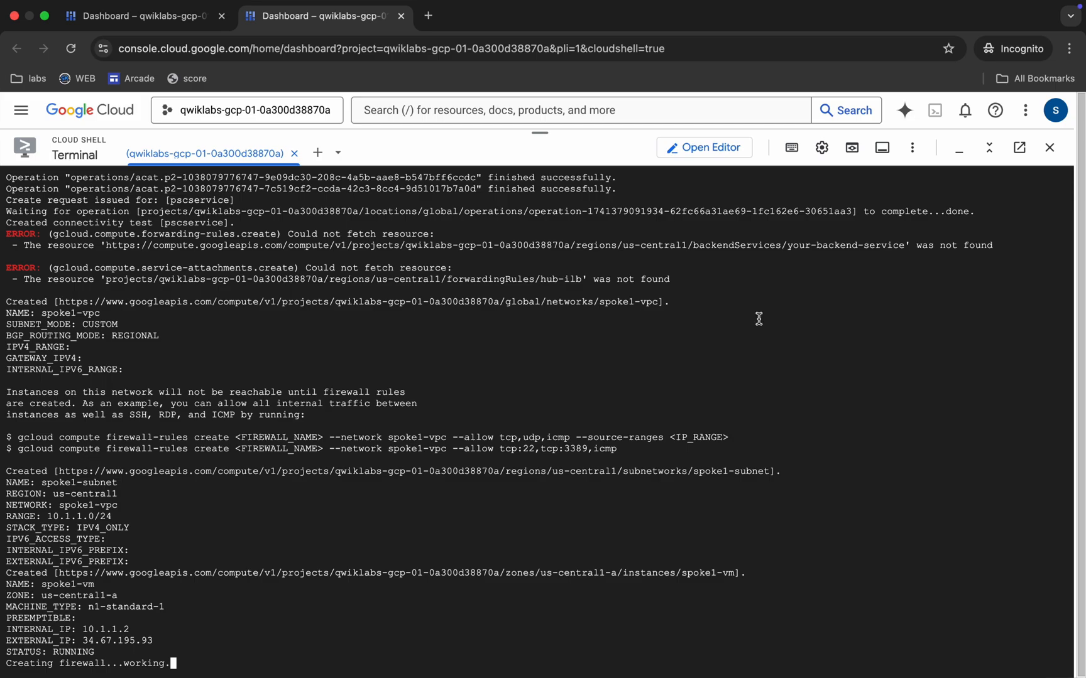
# Follow the script output through spoke3, VPN gateways, routers, tunnels and NCC hub-23
pyautogui.scroll(-3)
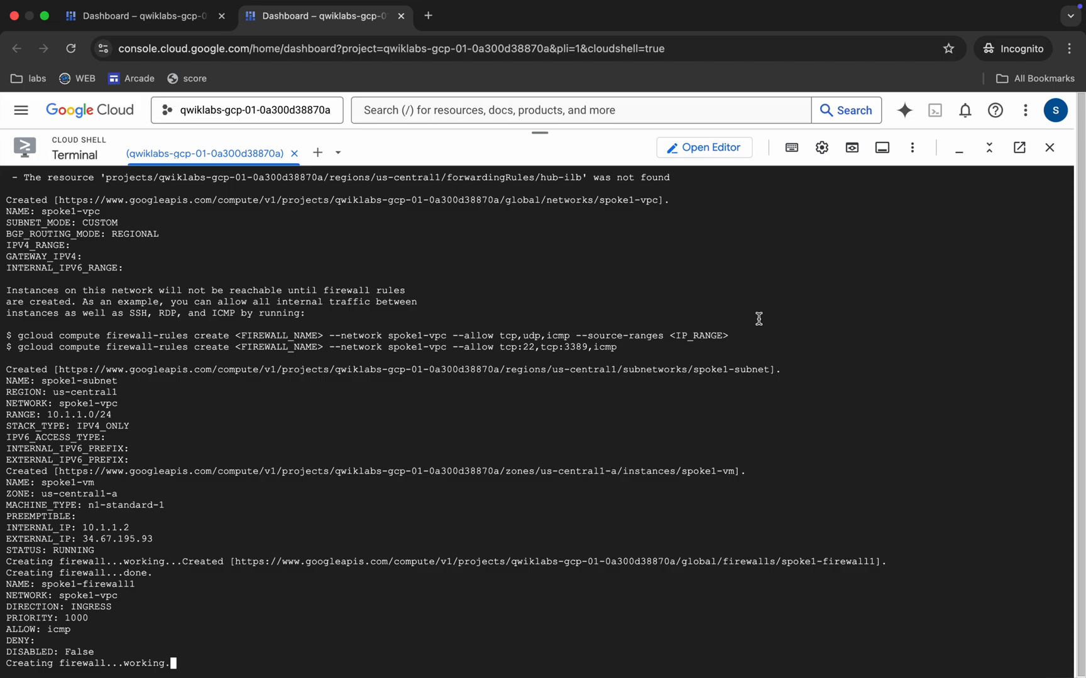
pyautogui.scroll(-3)
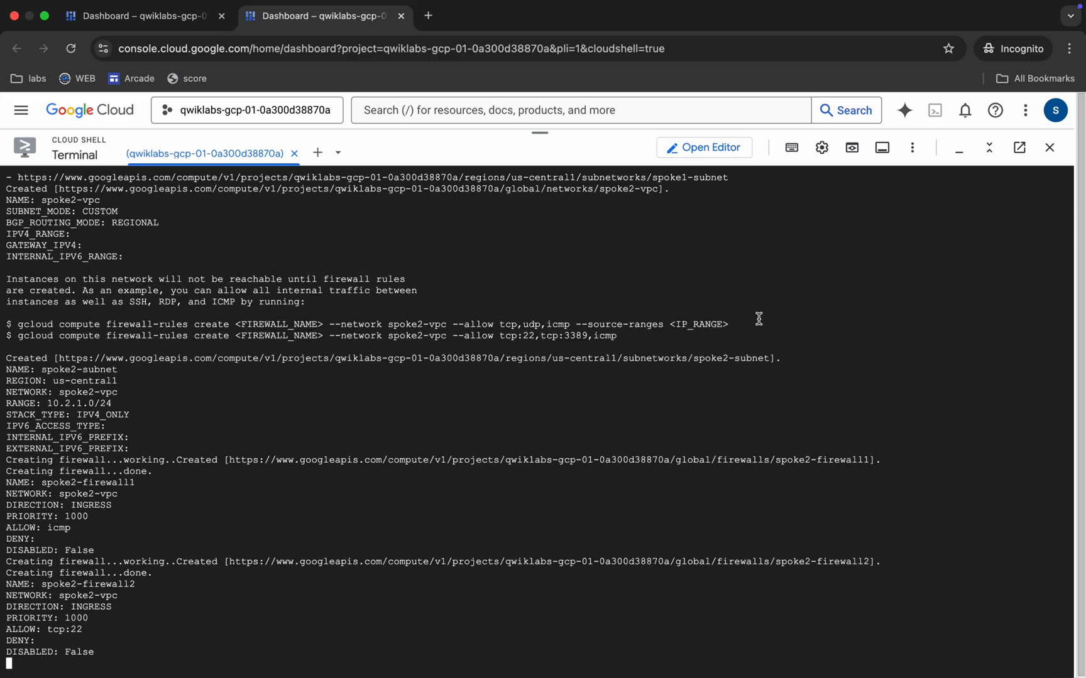
pyautogui.scroll(-3)
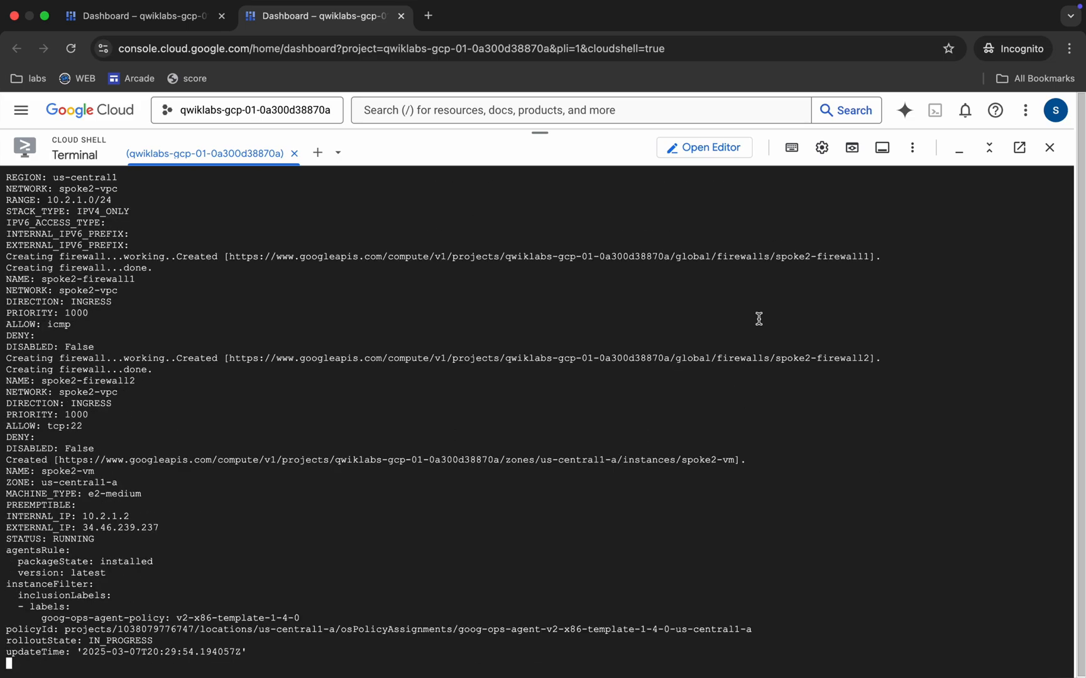
pyautogui.scroll(-3)
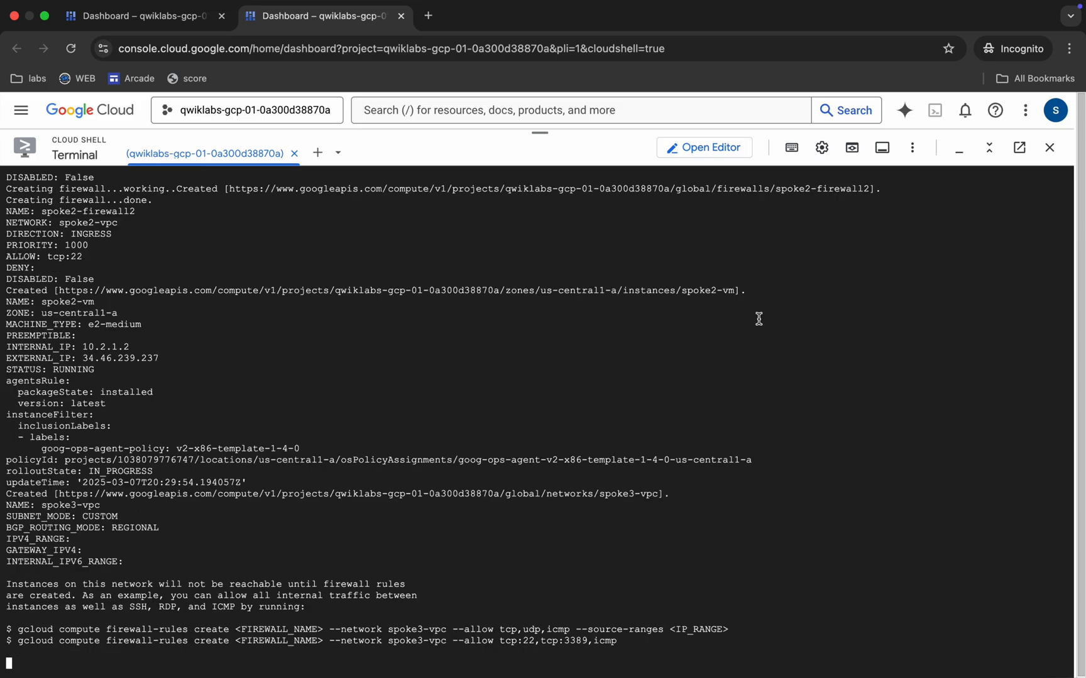
pyautogui.scroll(-3)
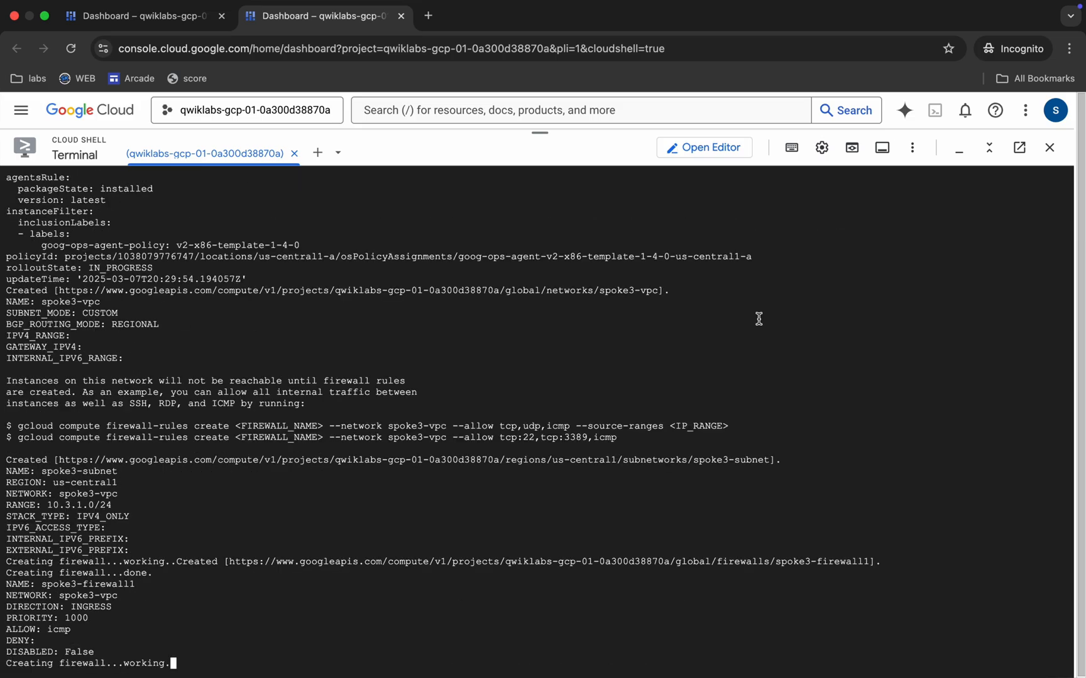
pyautogui.scroll(-3)
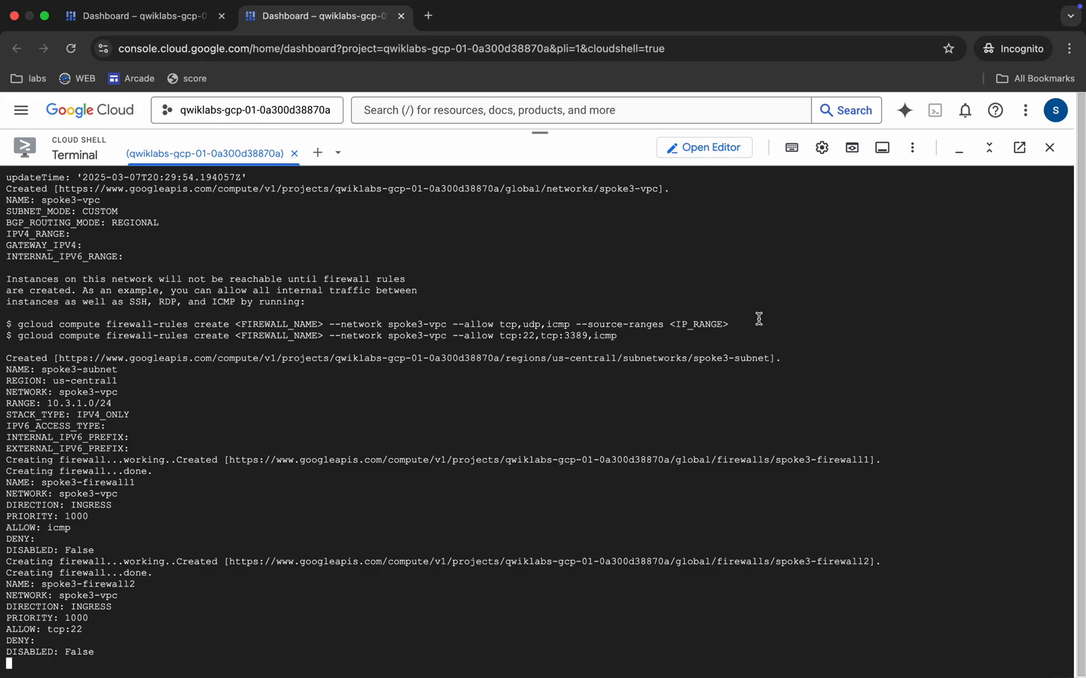
pyautogui.scroll(-3)
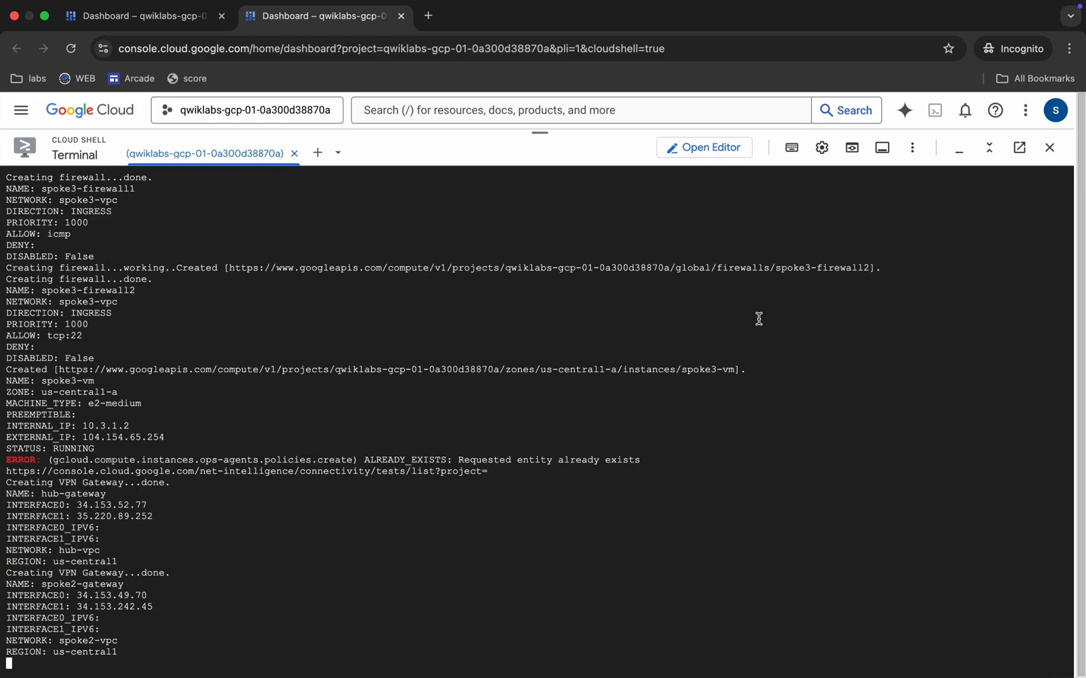
pyautogui.scroll(-3)
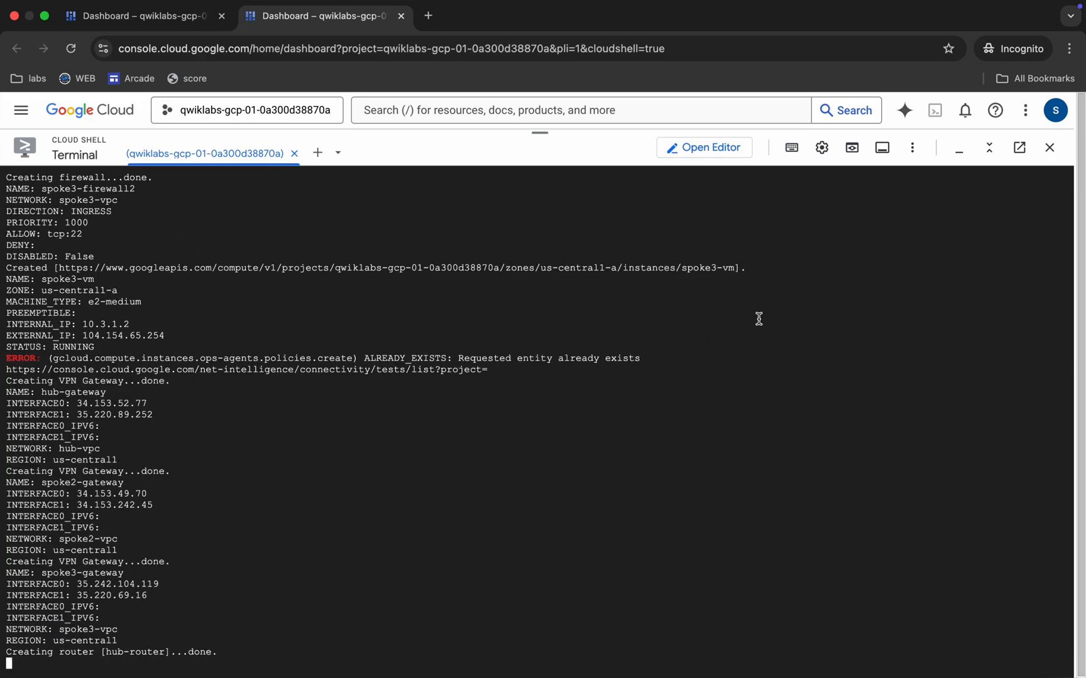
pyautogui.scroll(-3)
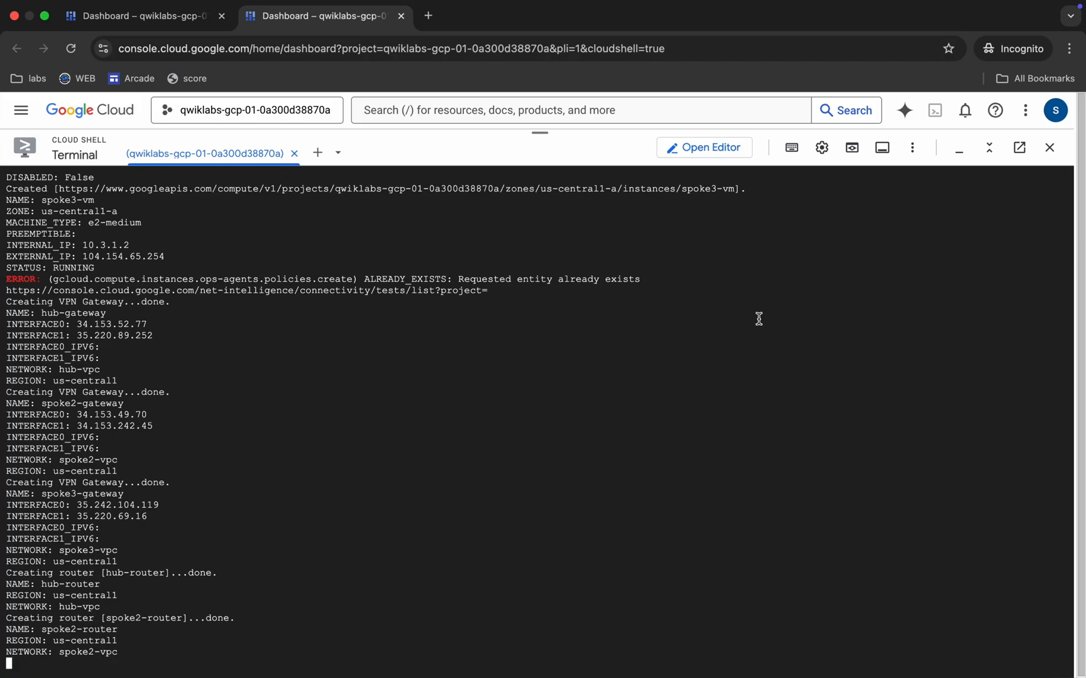
pyautogui.scroll(-3)
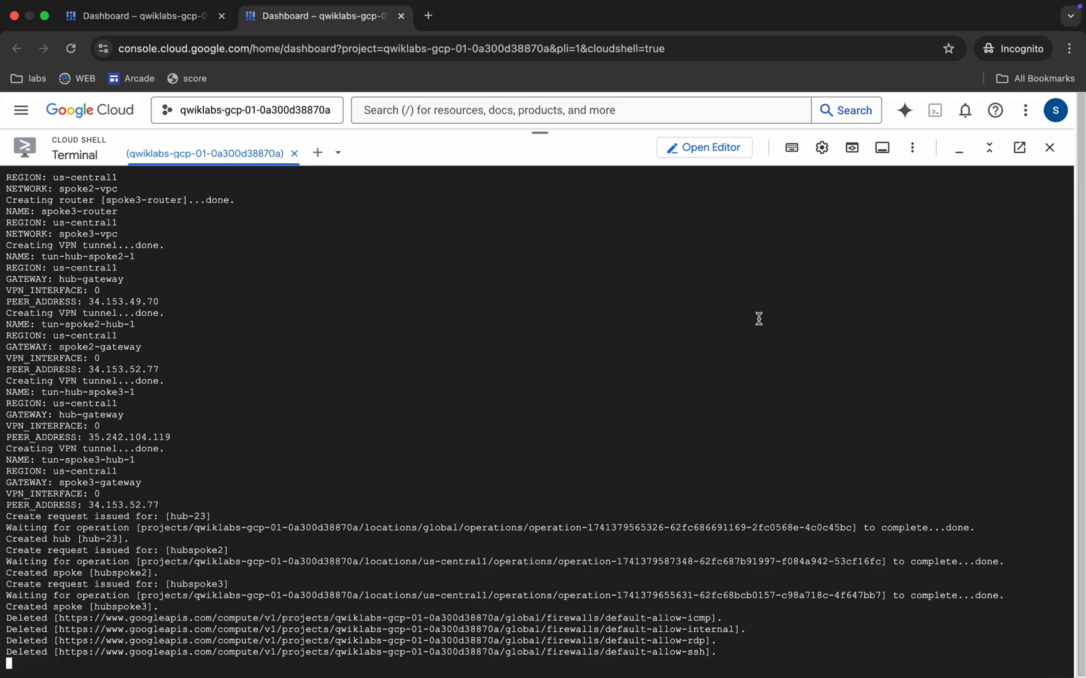
# Follow the script output as spoke4 and the connectivity tests are created
pyautogui.scroll(-3)
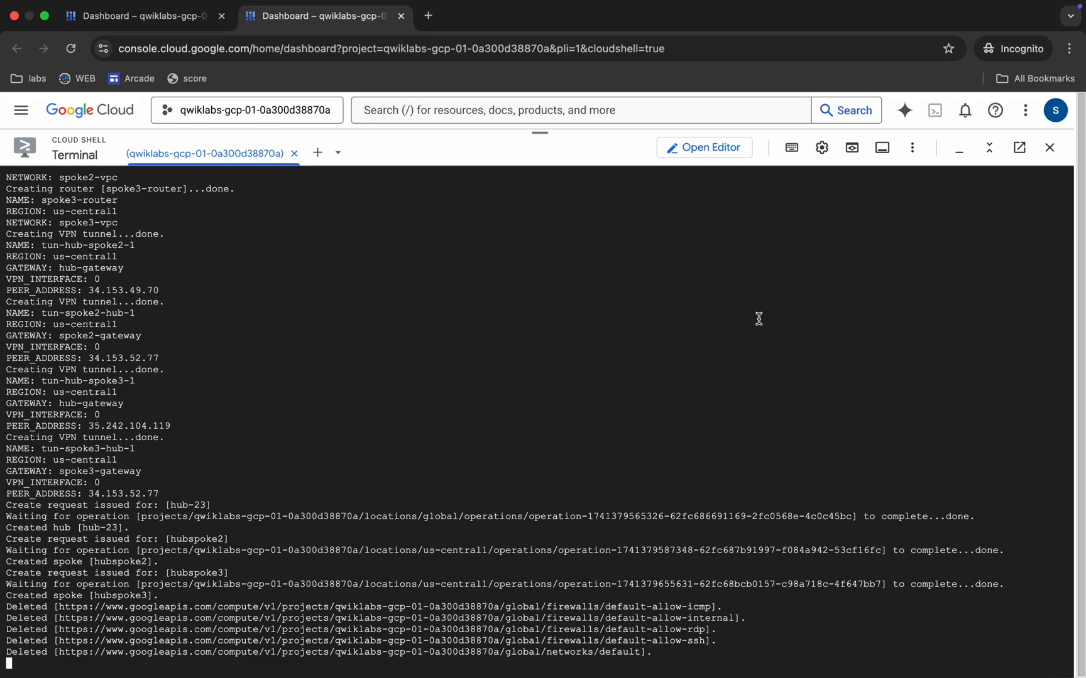
pyautogui.scroll(-3)
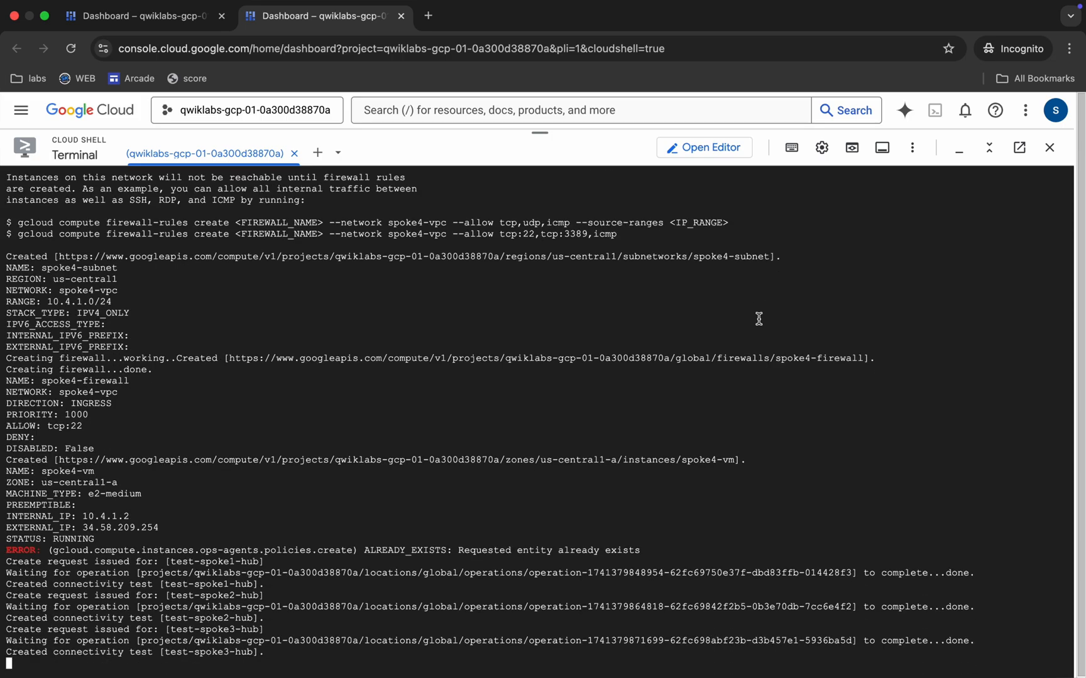
pyautogui.scroll(-3)
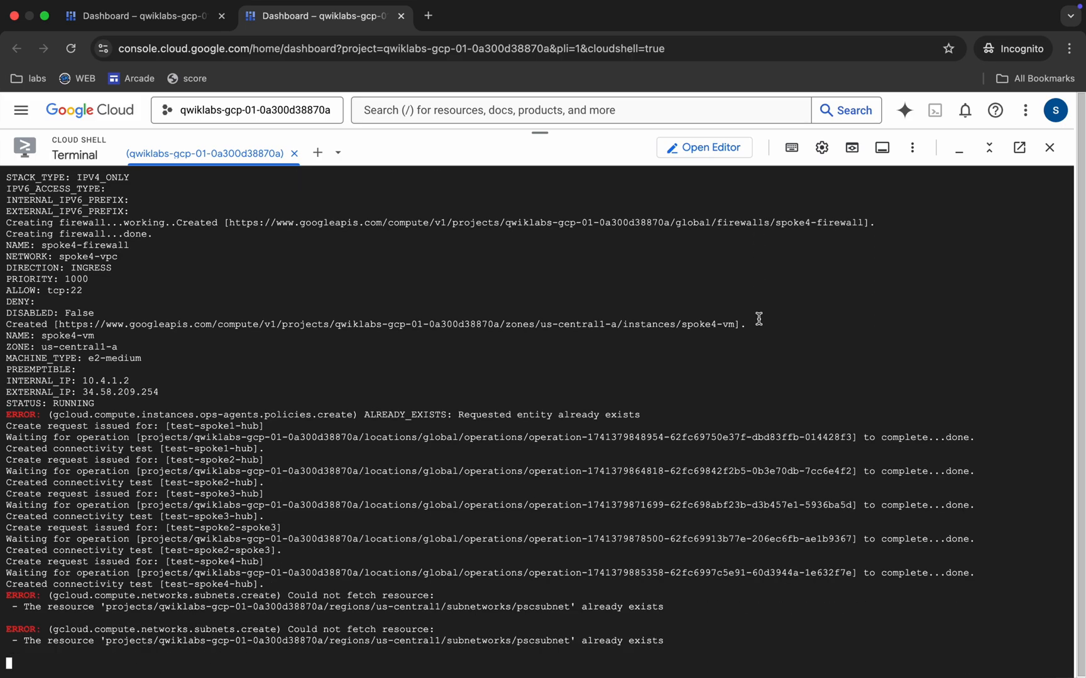
pyautogui.scroll(-3)
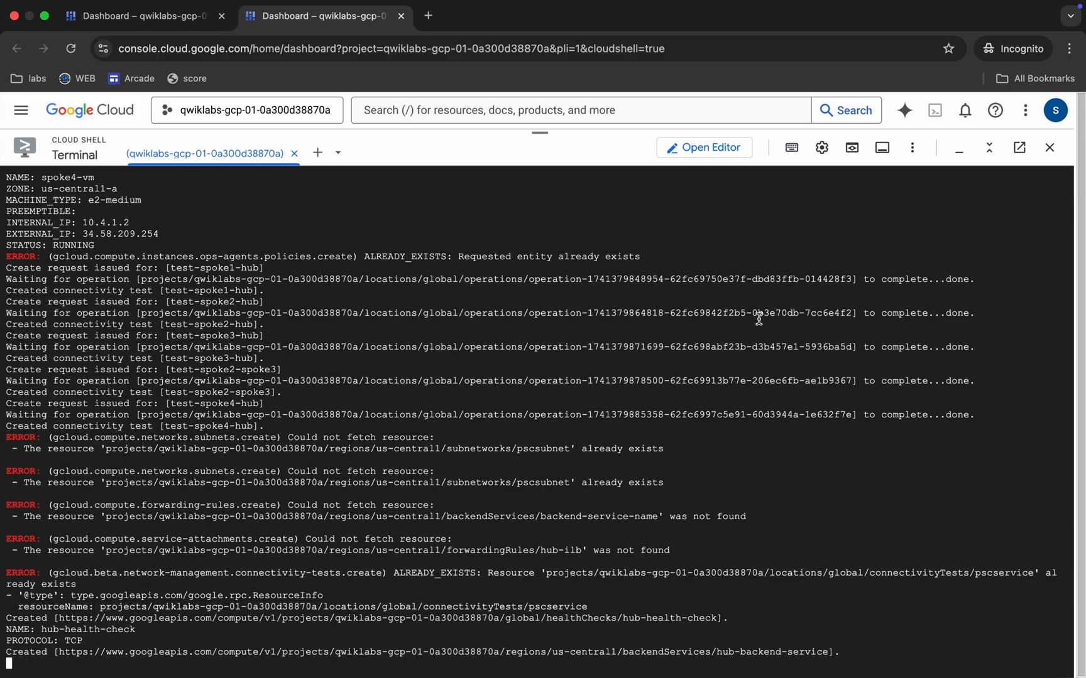
pyautogui.scroll(-3)
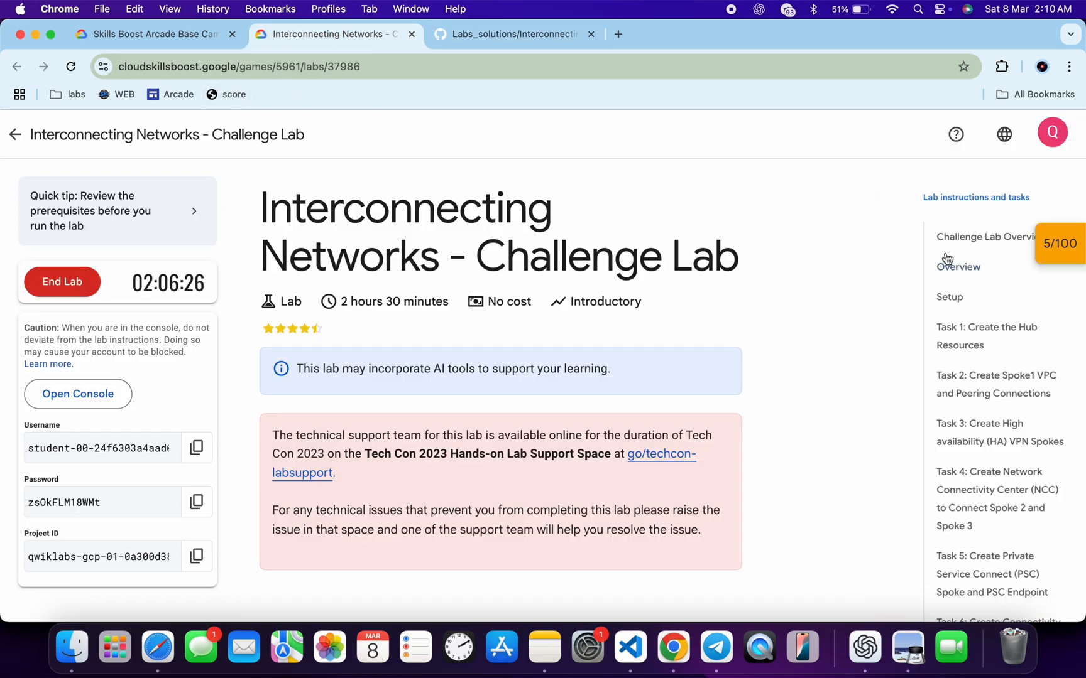
# Check progress on the spoke2 VPC, spoke4 PSC endpoint and connectivity test checkpoints
pyautogui.click(1059, 244)
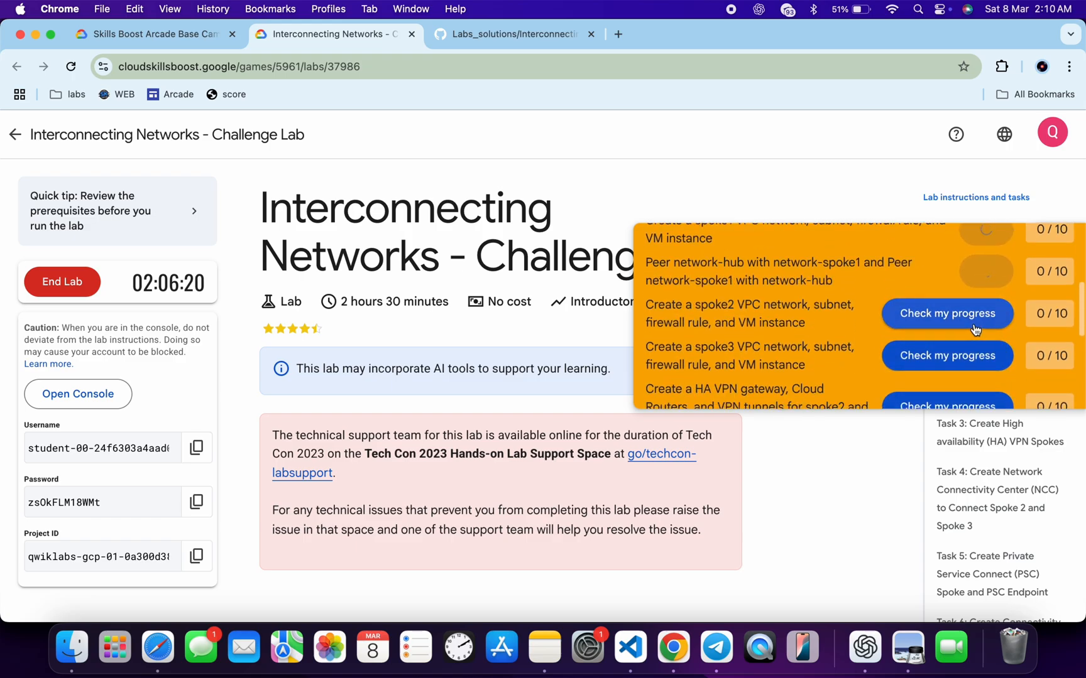
pyautogui.click(946, 313)
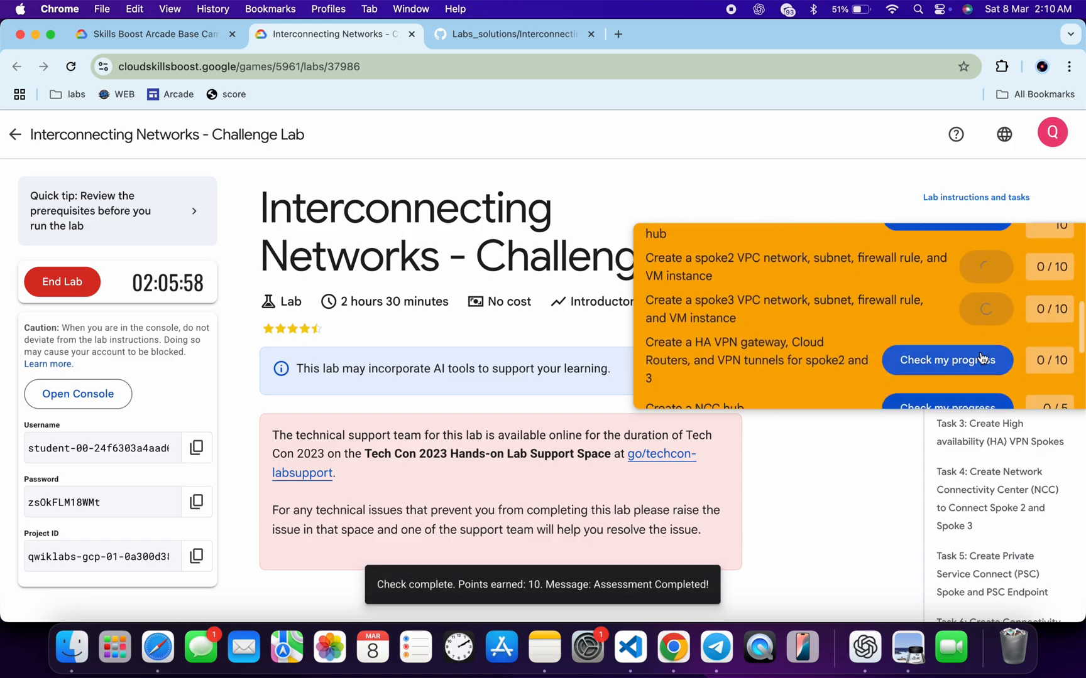
pyautogui.scroll(-3)
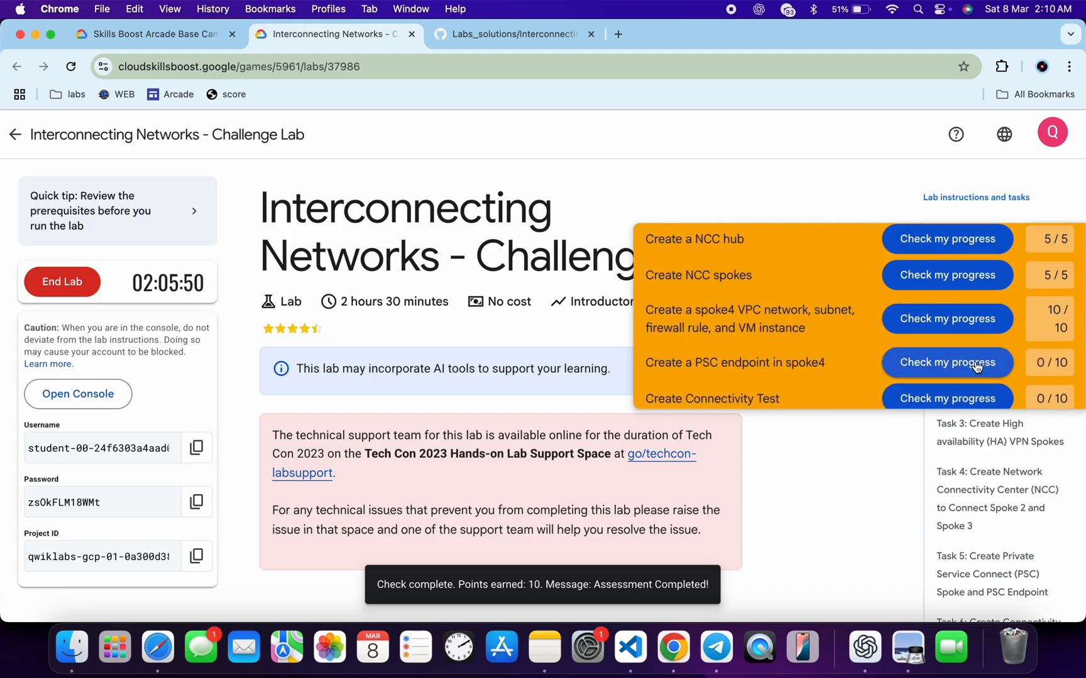
pyautogui.click(946, 362)
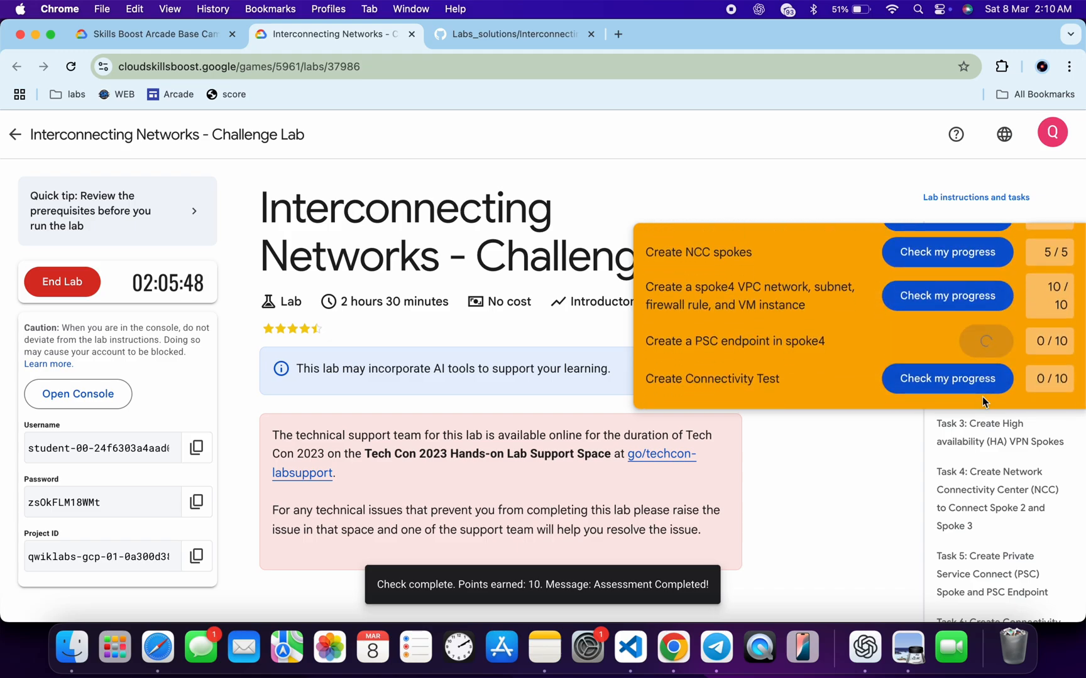
pyautogui.click(946, 378)
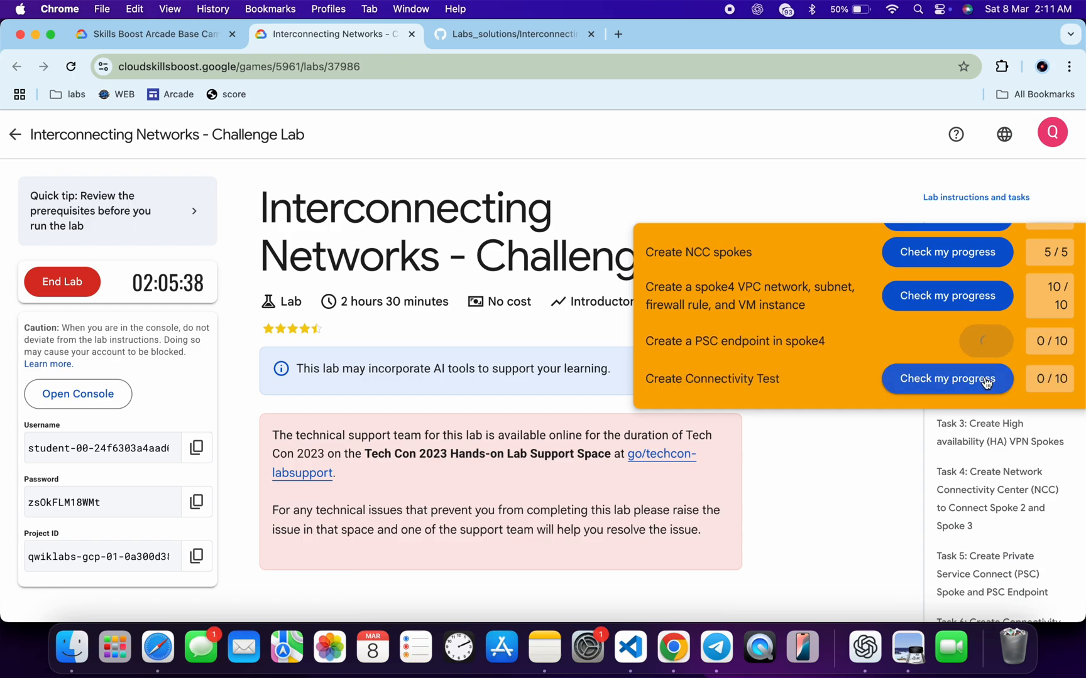
pyautogui.click(946, 379)
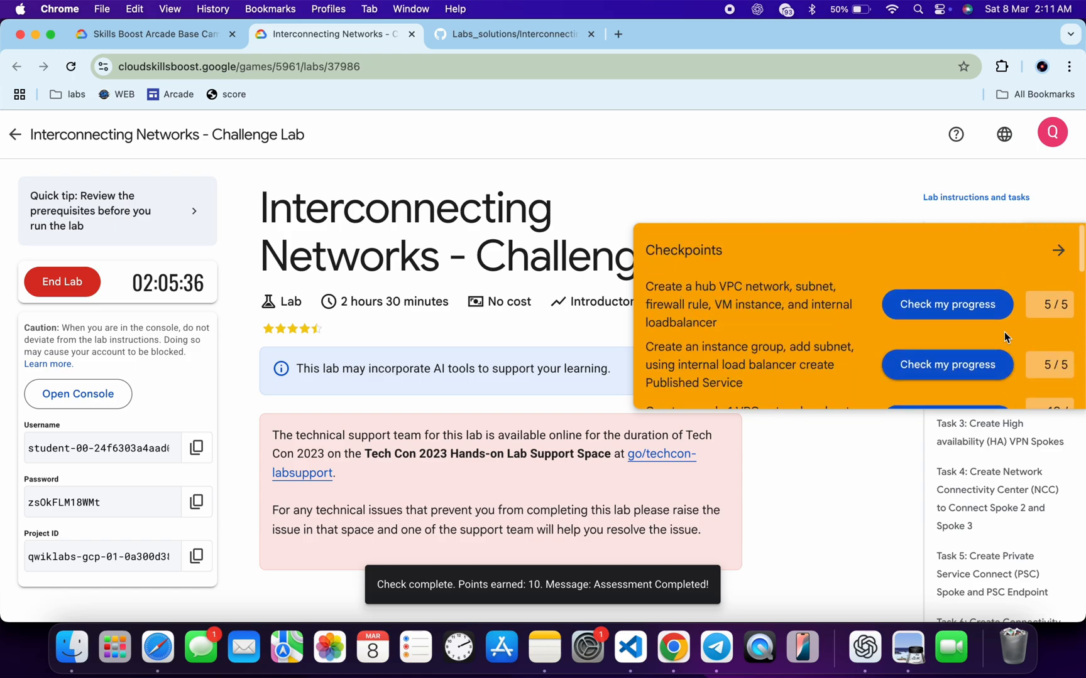